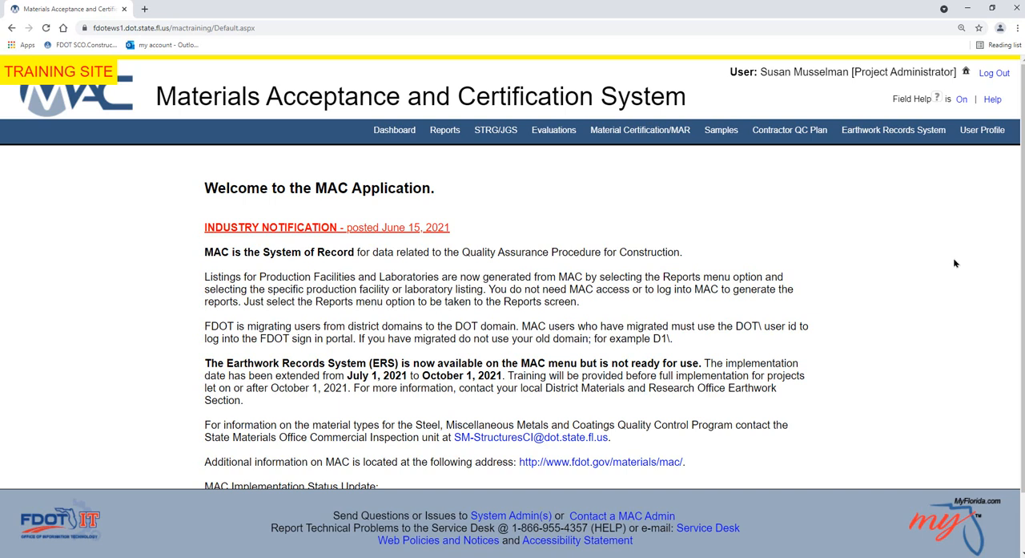
mouse_move(907, 181)
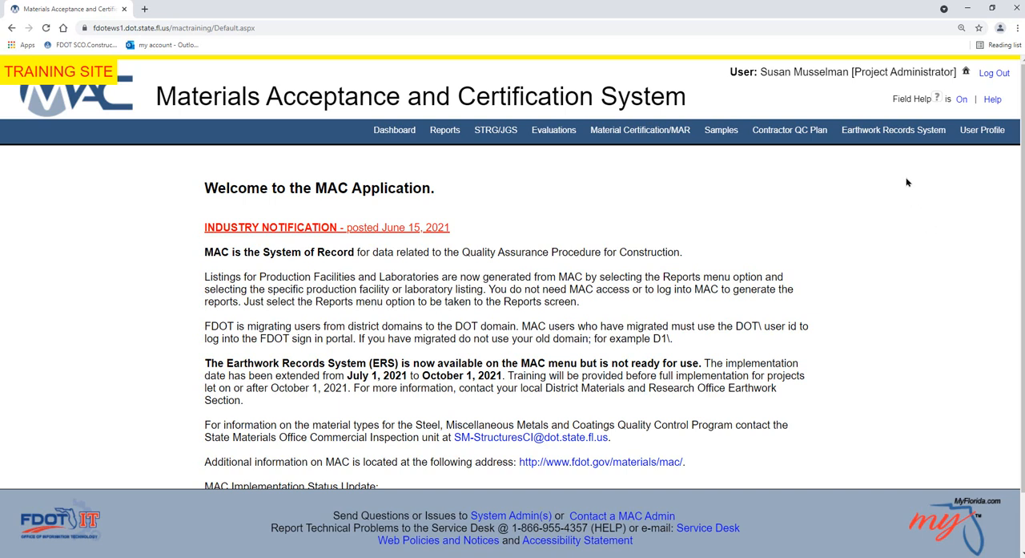
Go to the Earthwork Record System page for the SR 836/I-395 bridge project
click(894, 130)
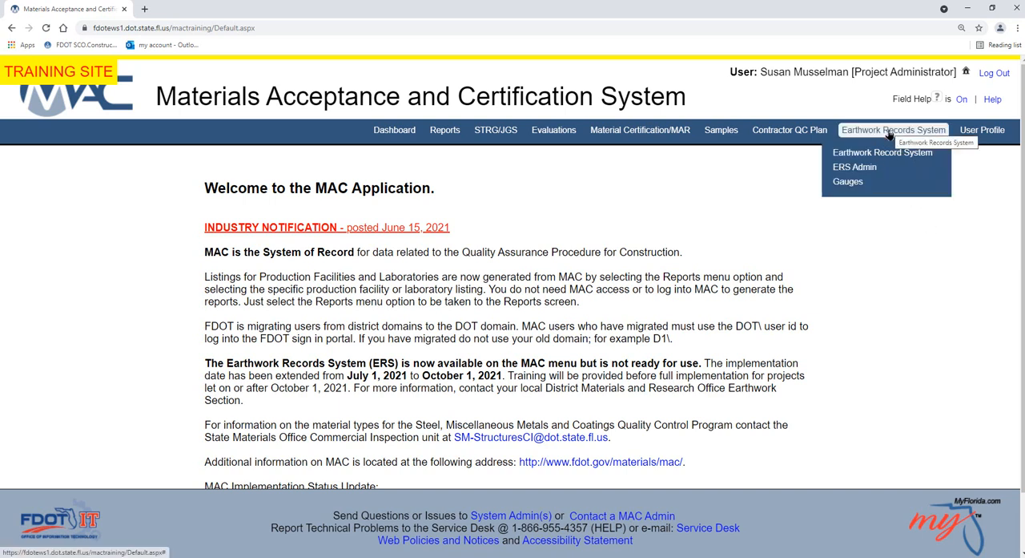
mouse_move(881, 153)
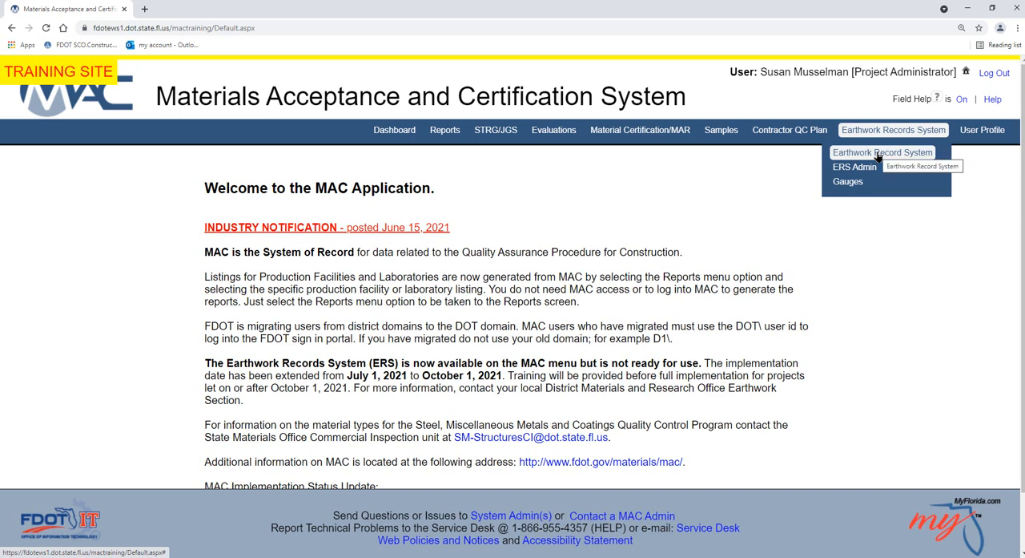
mouse_move(881, 152)
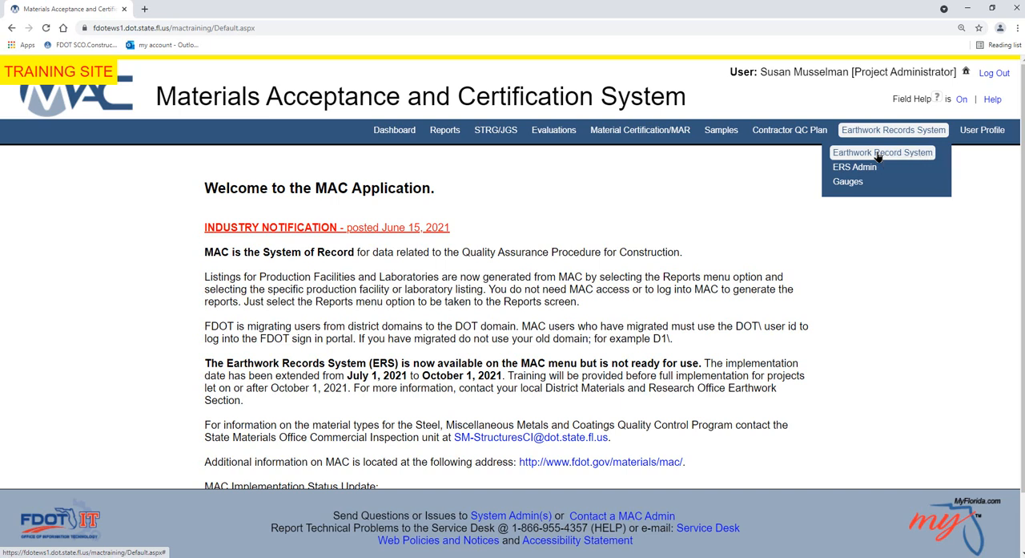
click(883, 152)
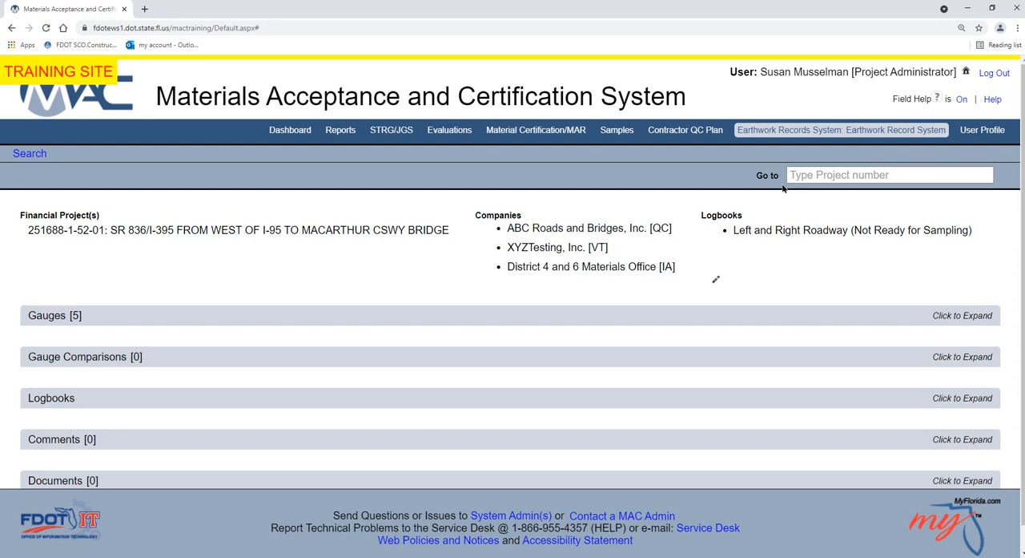
mouse_move(711, 358)
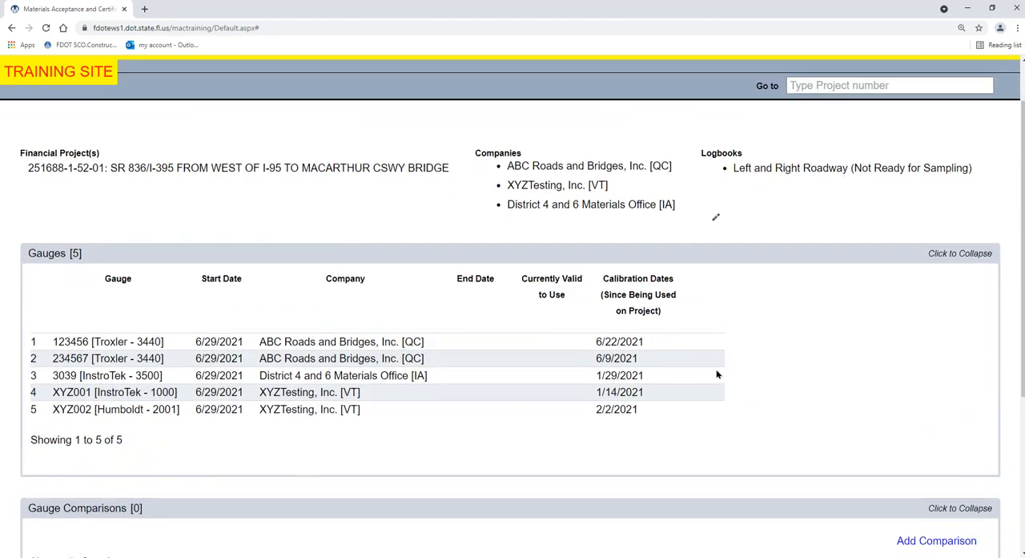
Scroll down to the expanded Gauges and empty Gauge Comparisons sections
scroll(down, 3)
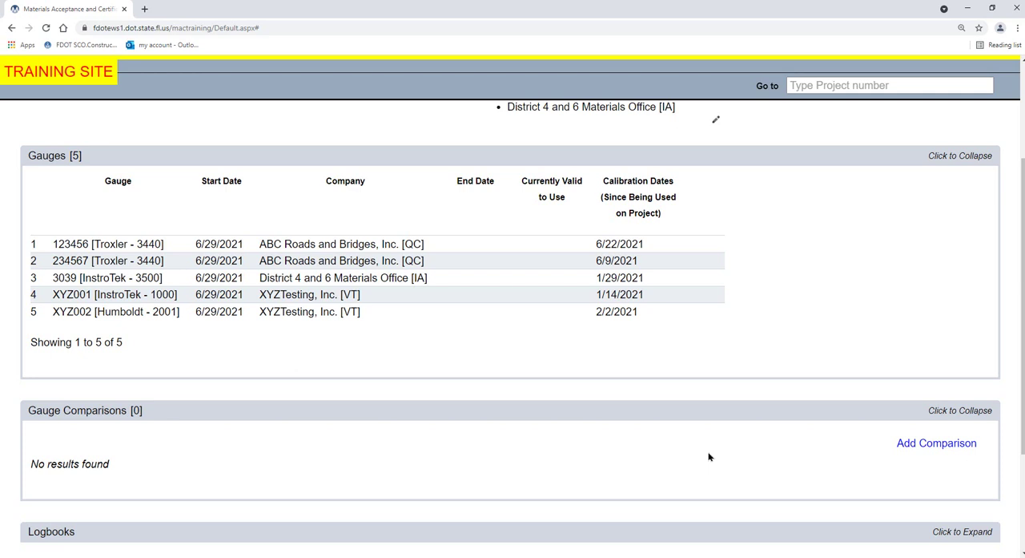
Start a new gauge comparison dated July 12, 2021
click(936, 442)
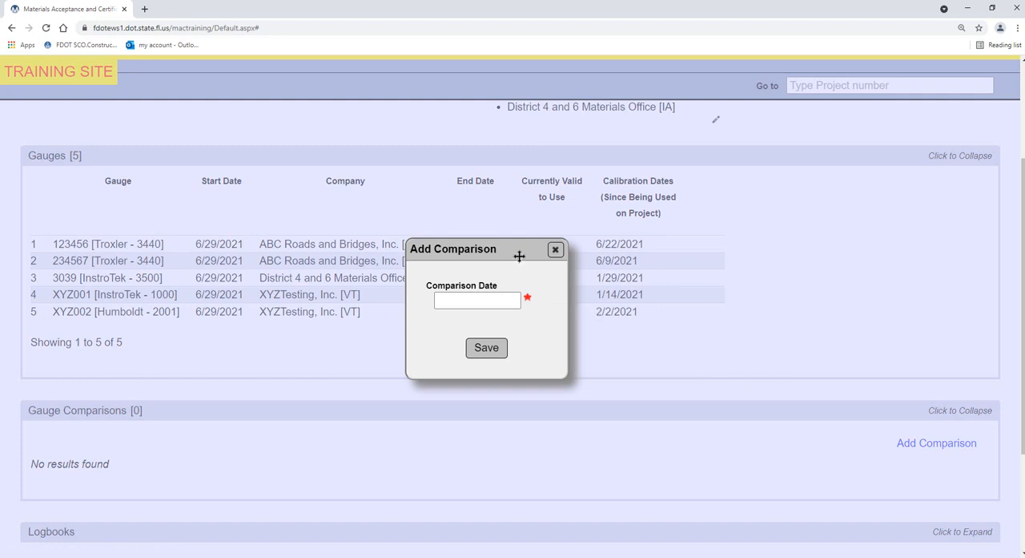
drag(452, 249, 150, 189)
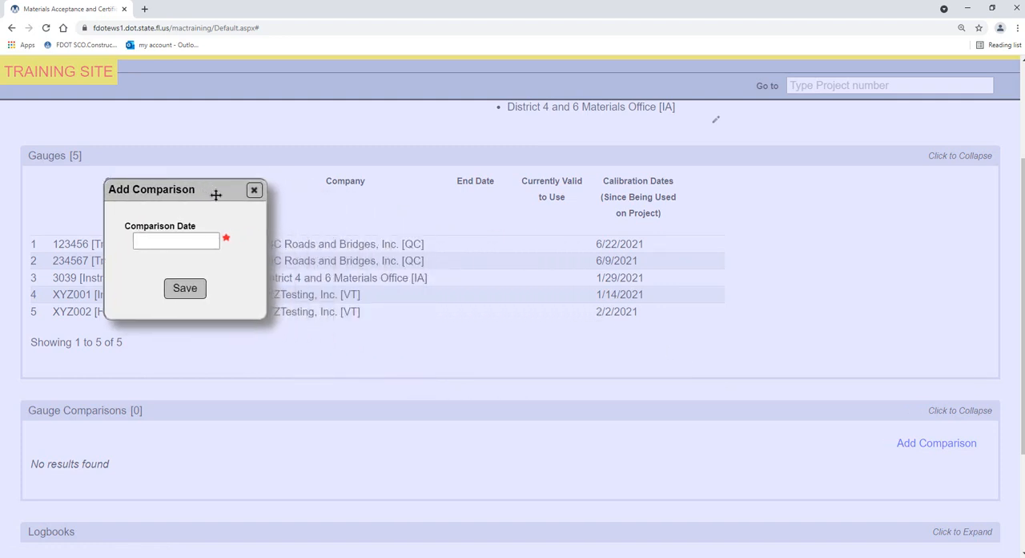
click(177, 239)
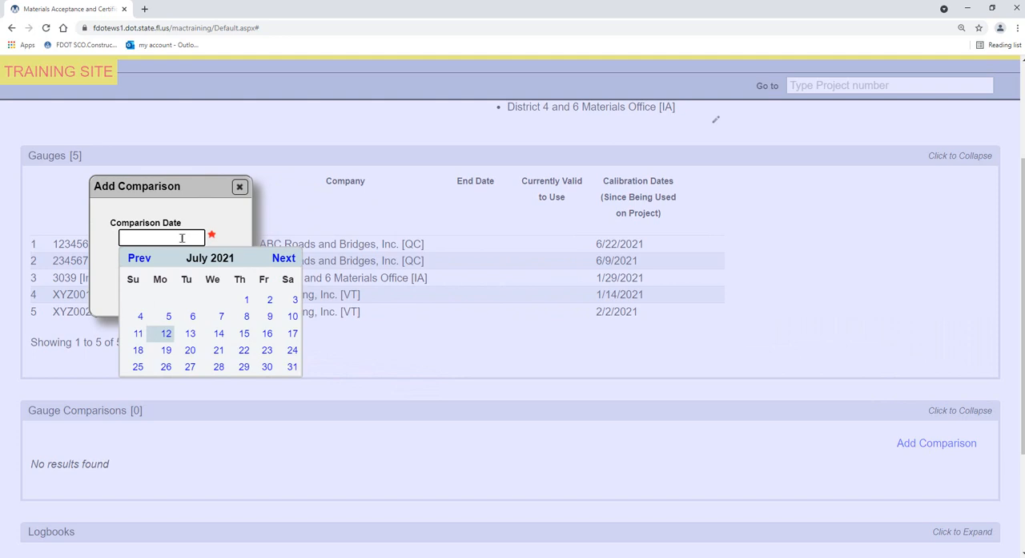
click(166, 333)
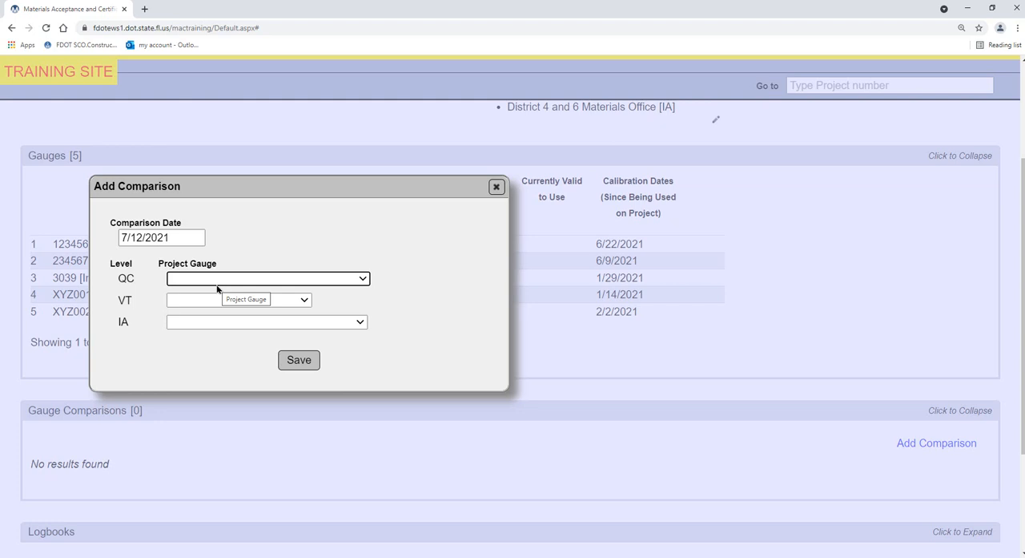
Assign project gauges to the QC, VT and IA levels with inspectors, densities and moisture, and save
click(268, 278)
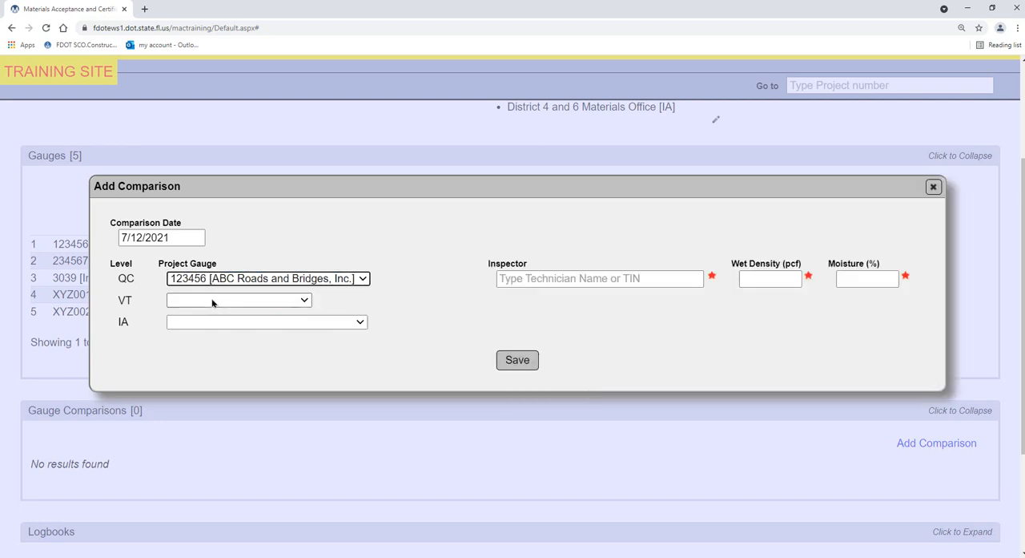
click(239, 300)
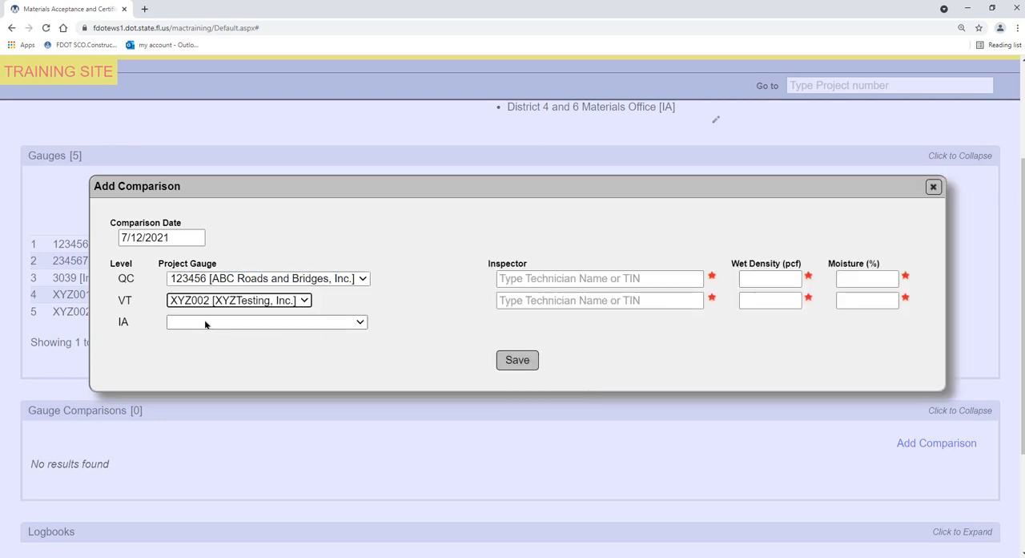
click(266, 320)
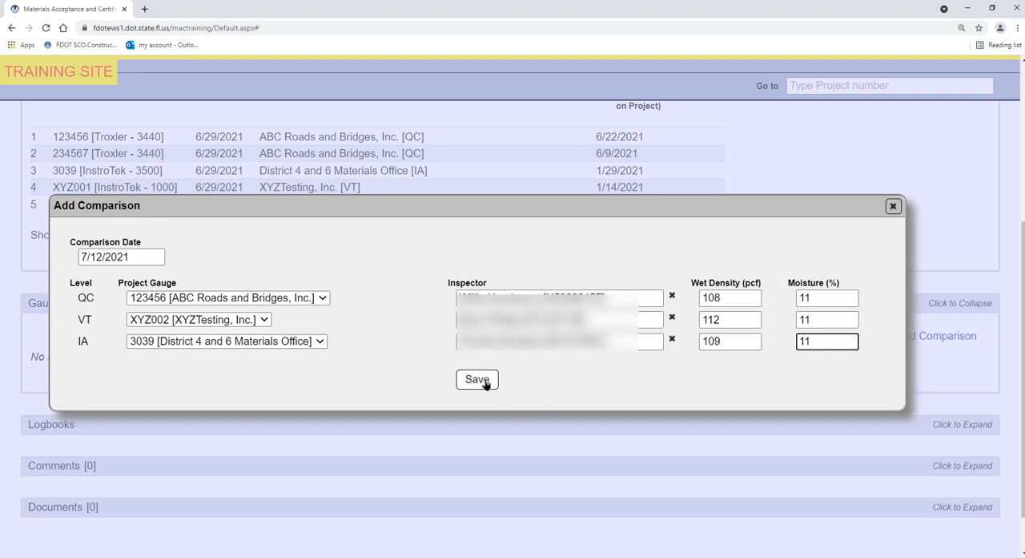
click(477, 378)
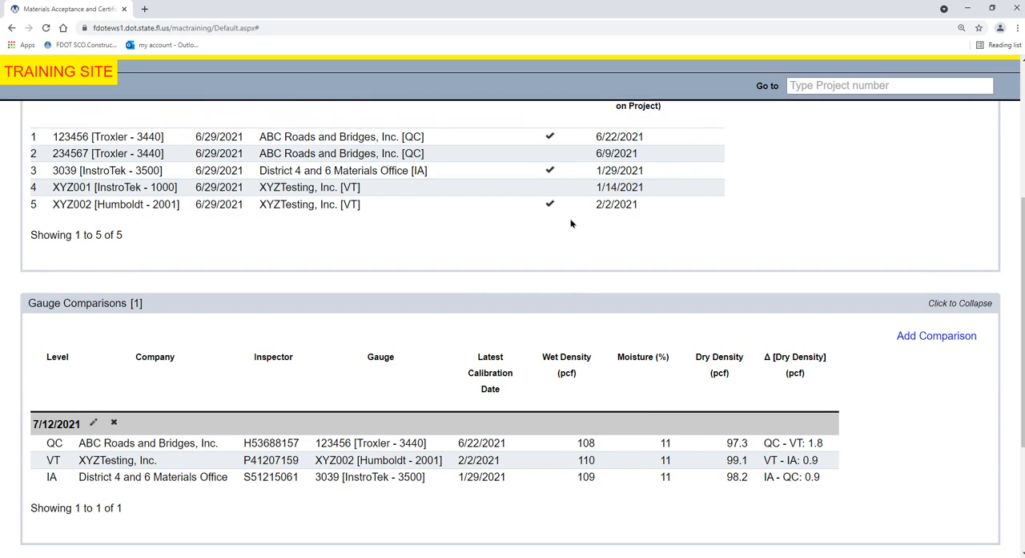
Reopen the saved 7/12/2021 comparison from the Gauge Comparisons list
click(93, 423)
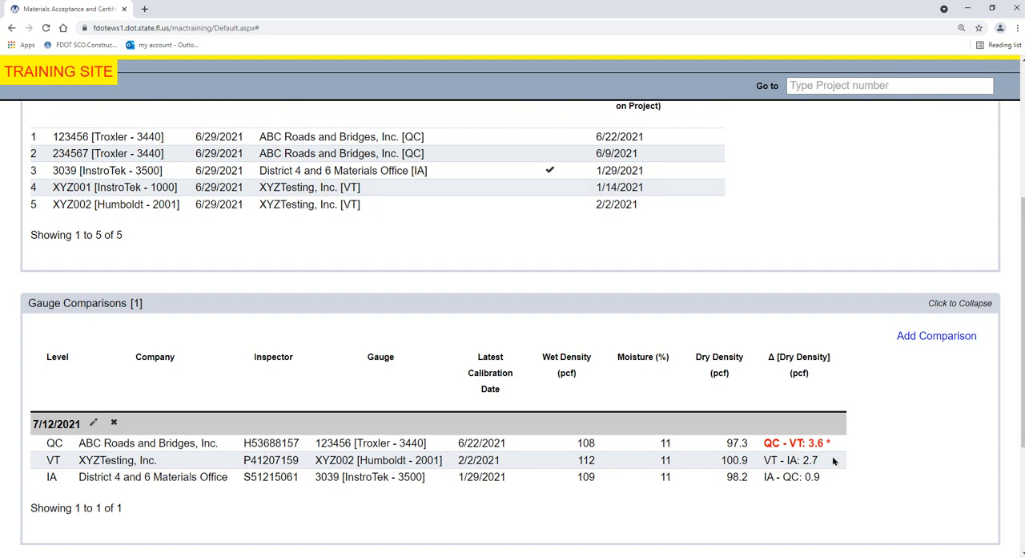
mouse_move(590, 215)
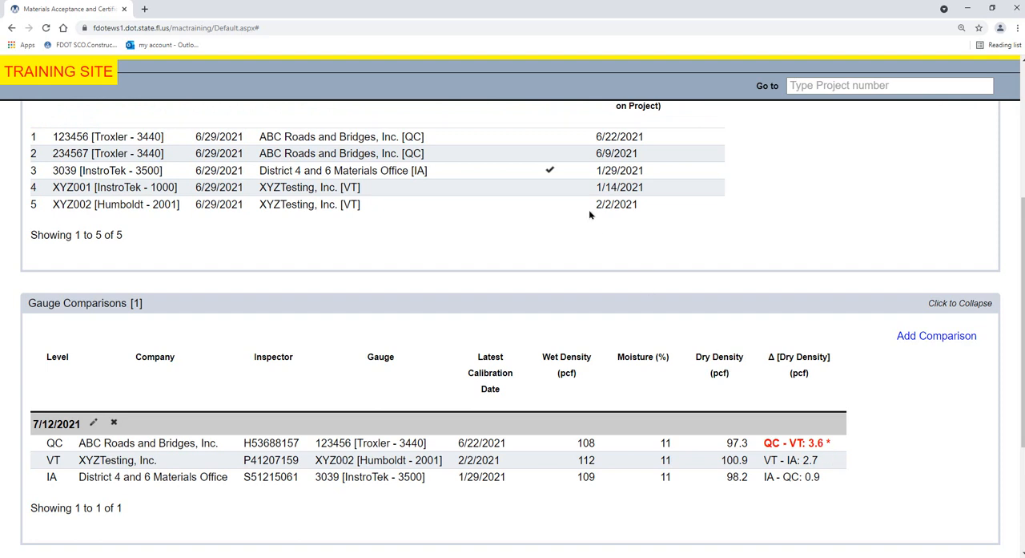
mouse_move(572, 205)
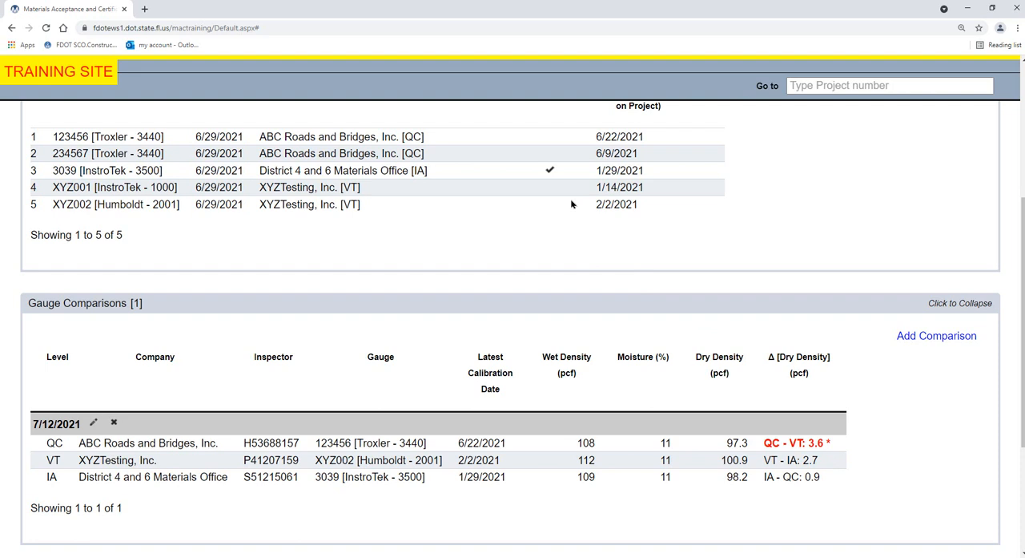
mouse_move(847, 453)
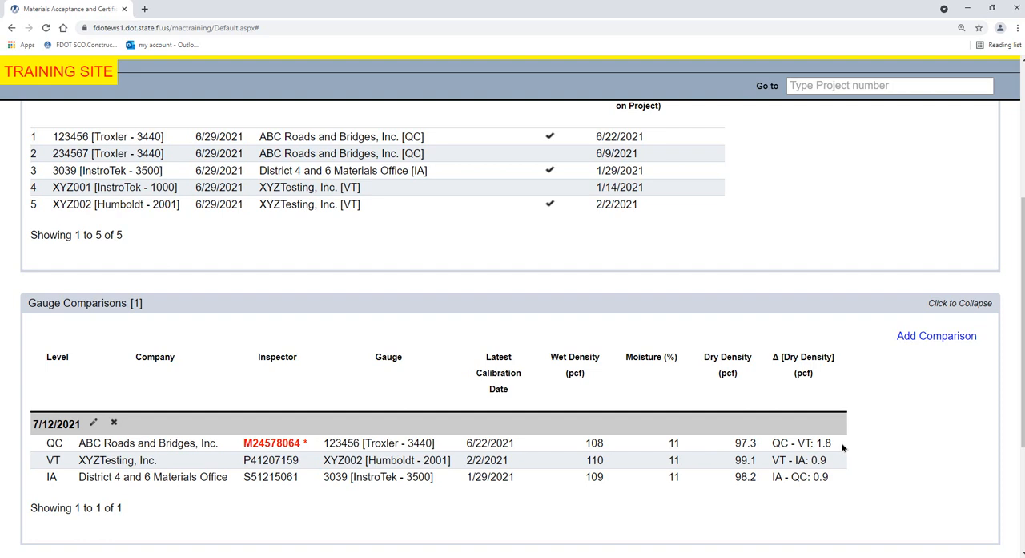
mouse_move(793, 443)
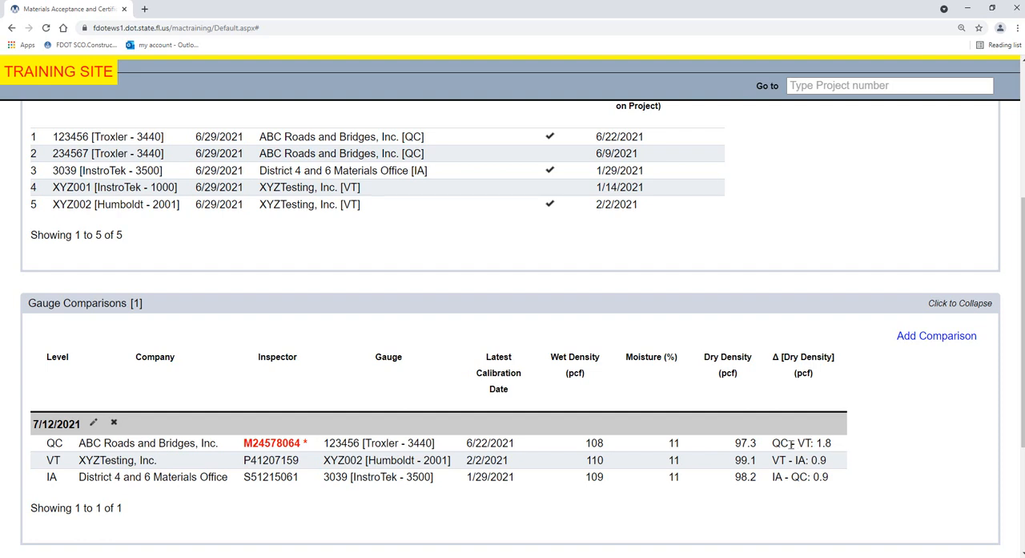
mouse_move(305, 458)
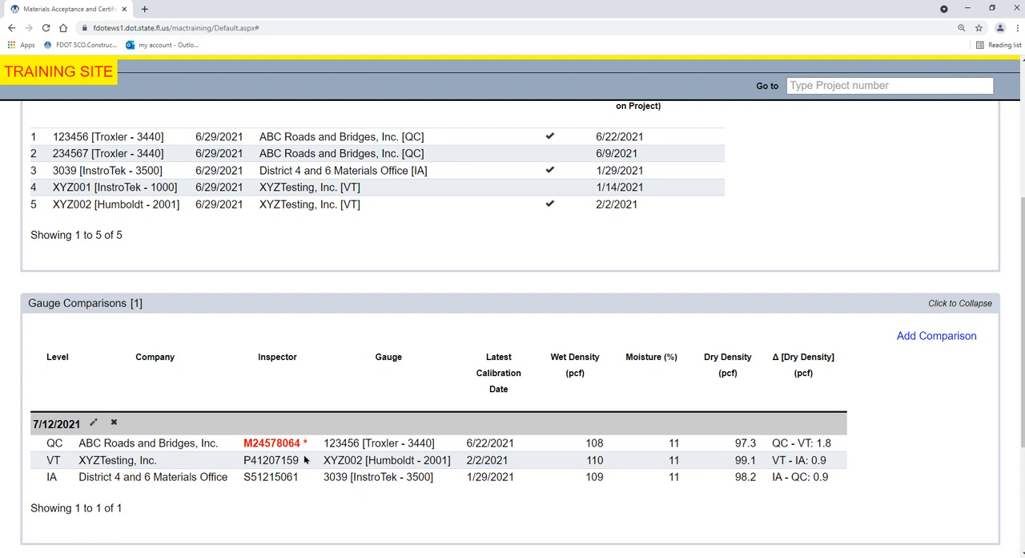
mouse_move(734, 474)
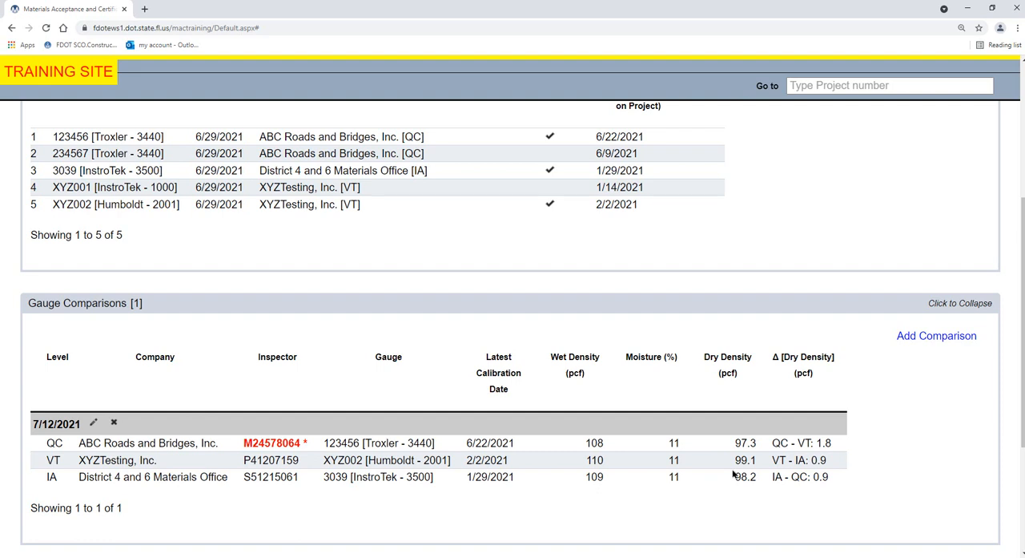
mouse_move(524, 234)
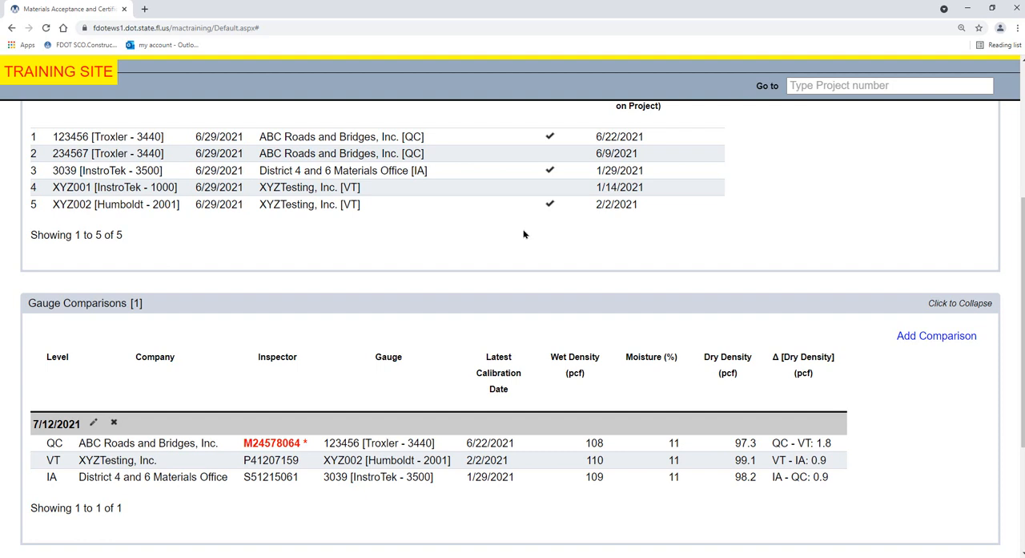
mouse_move(560, 234)
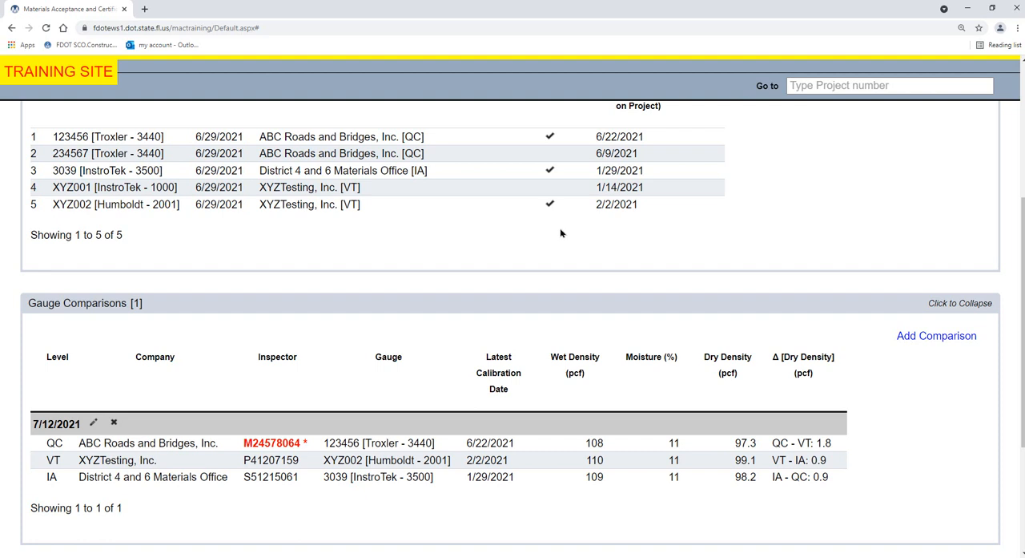
mouse_move(625, 282)
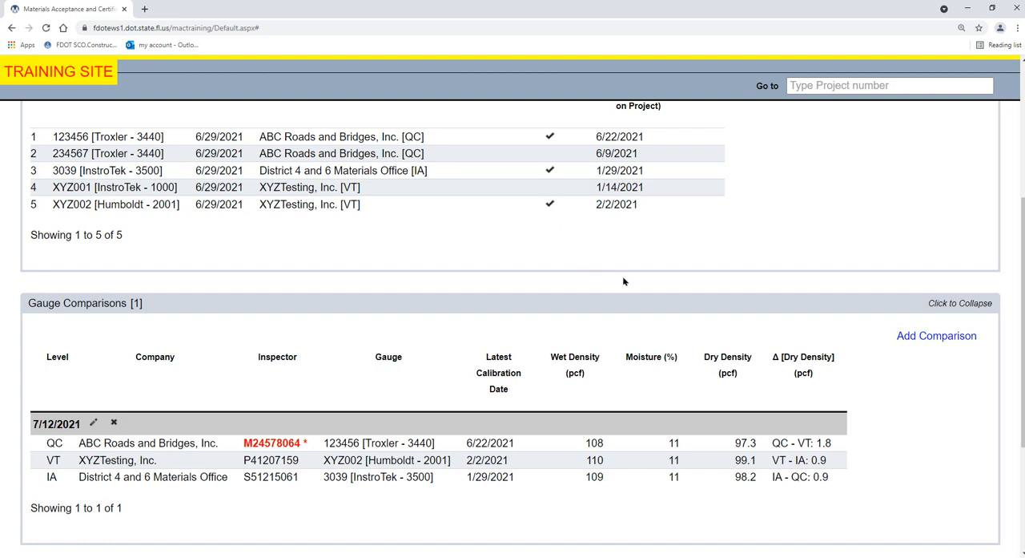
mouse_move(709, 471)
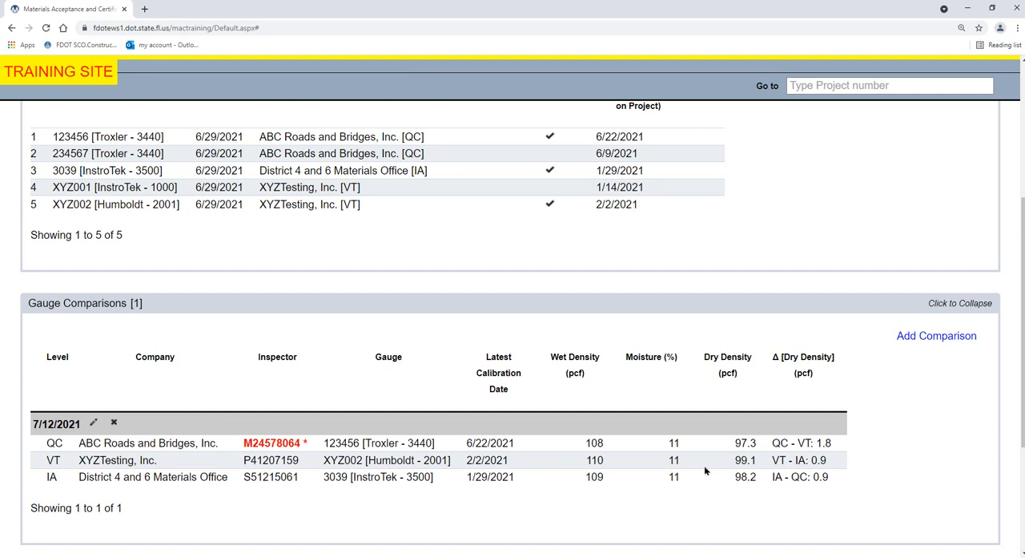
mouse_move(653, 463)
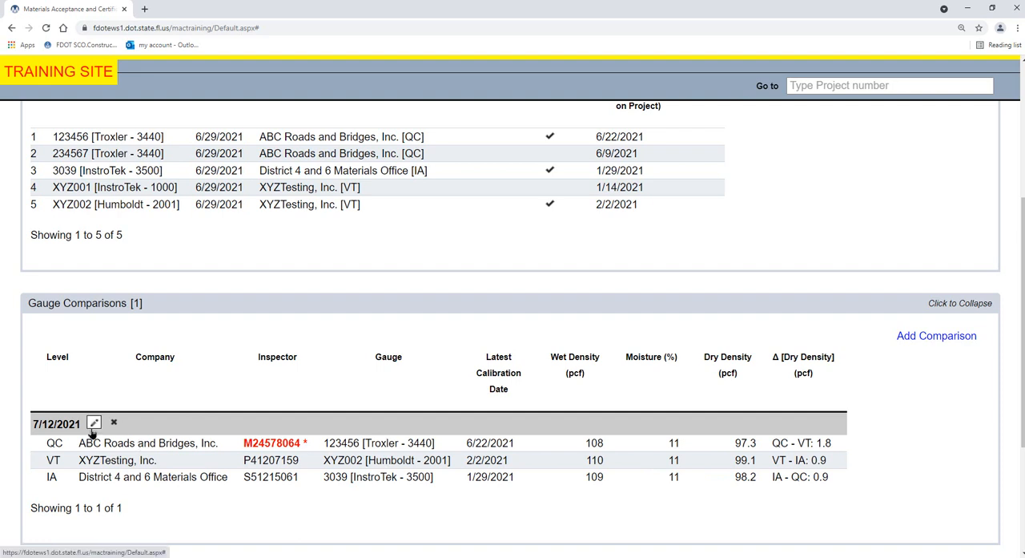
Edit the 7/12/2021 comparison and save the update, confirming success with VT wet density 110
click(93, 423)
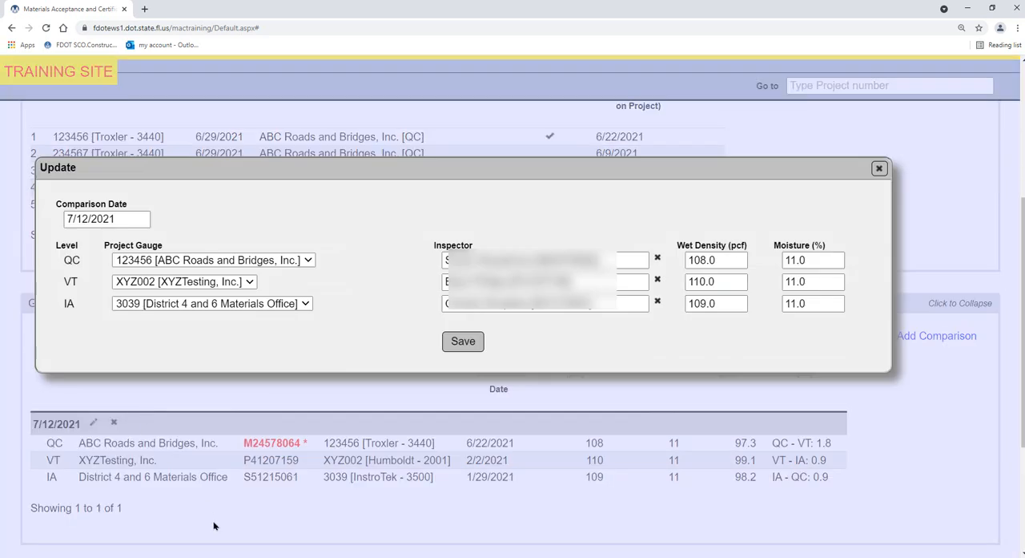
mouse_move(288, 543)
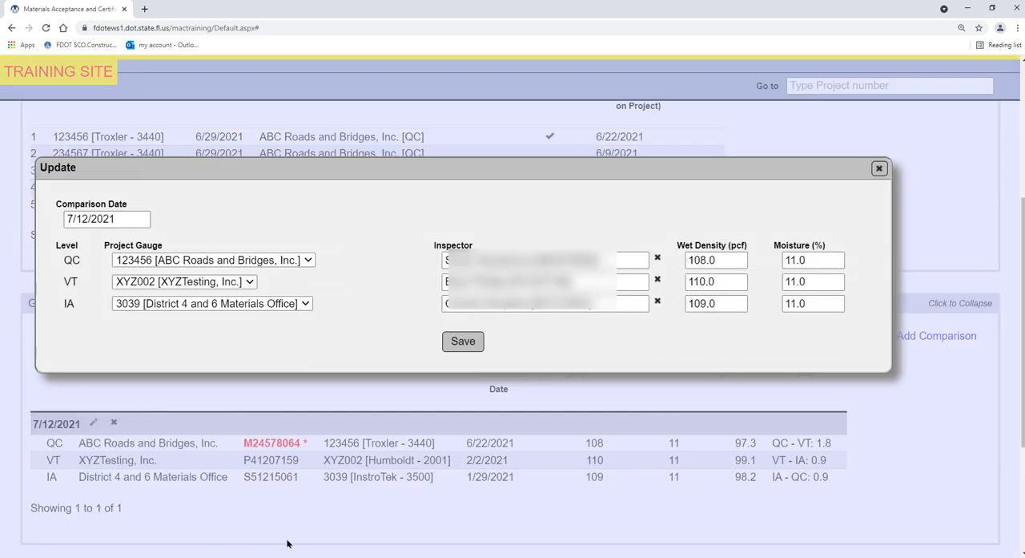
mouse_move(308, 536)
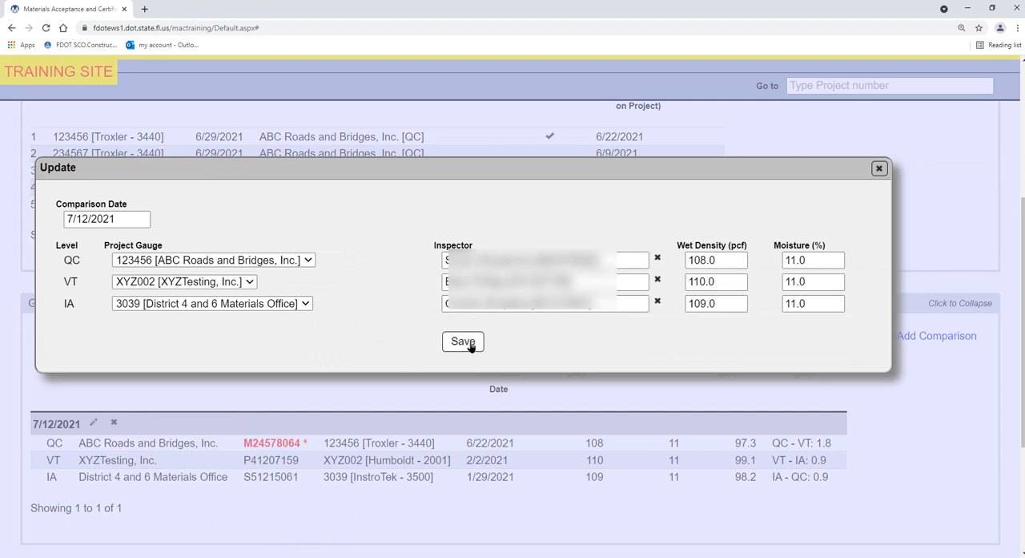
click(462, 339)
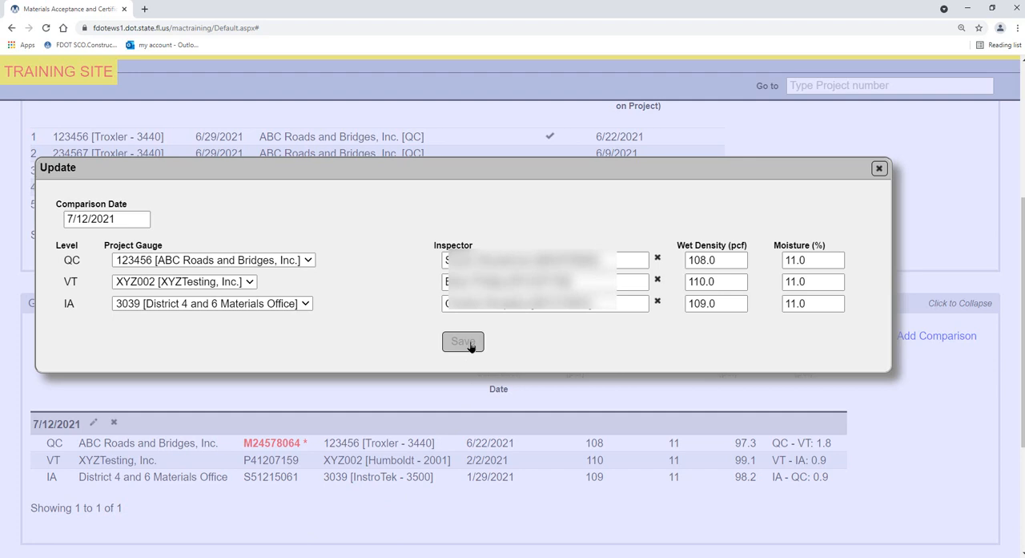
click(463, 342)
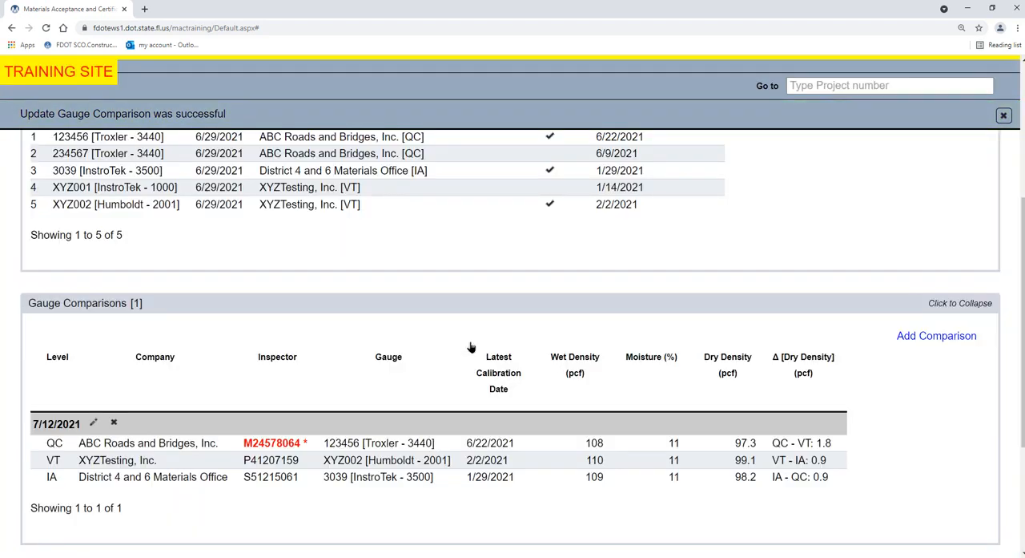
mouse_move(351, 359)
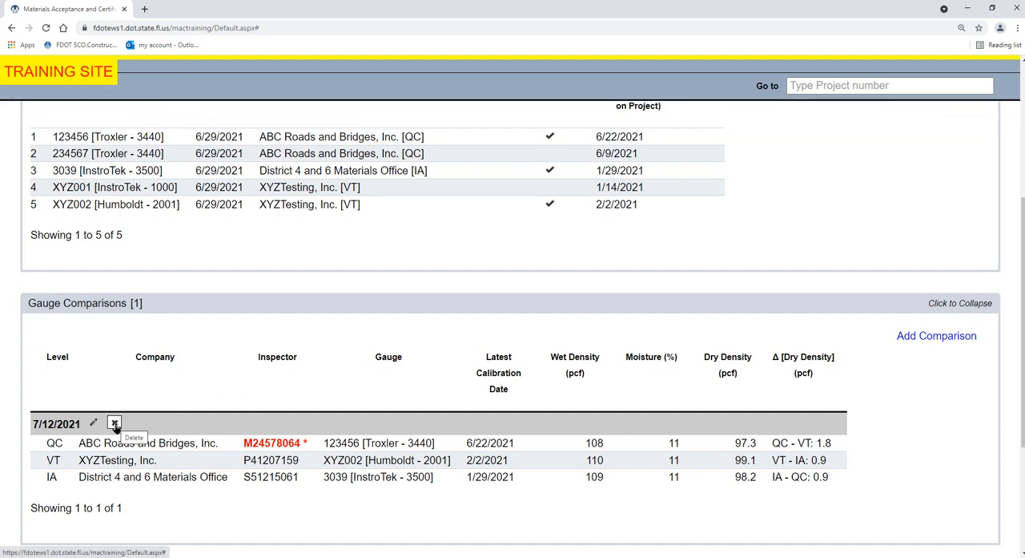
Delete the 7/12/2021 gauge comparison, leaving Gauge Comparisons with no results
click(114, 423)
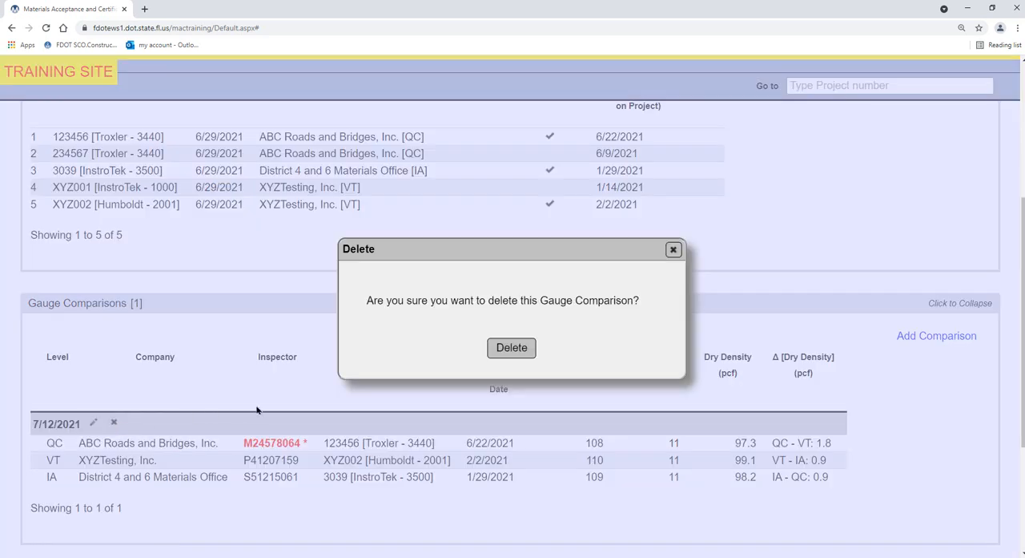
mouse_move(311, 404)
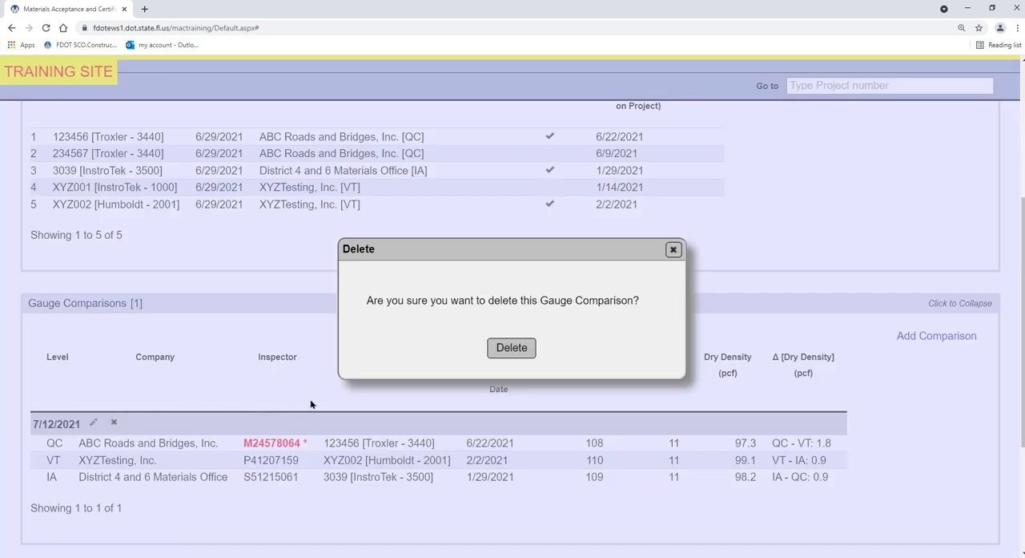
mouse_move(511, 346)
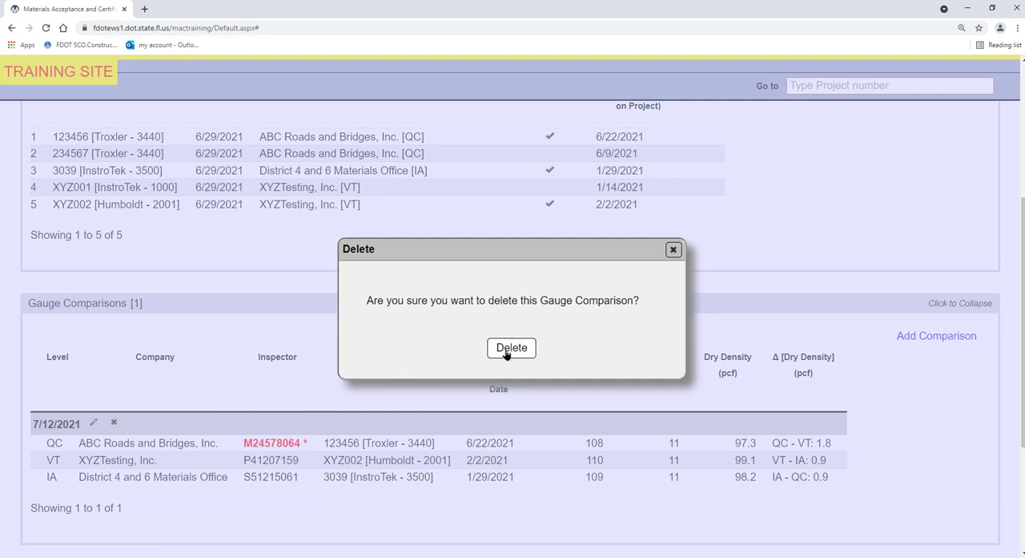
click(512, 346)
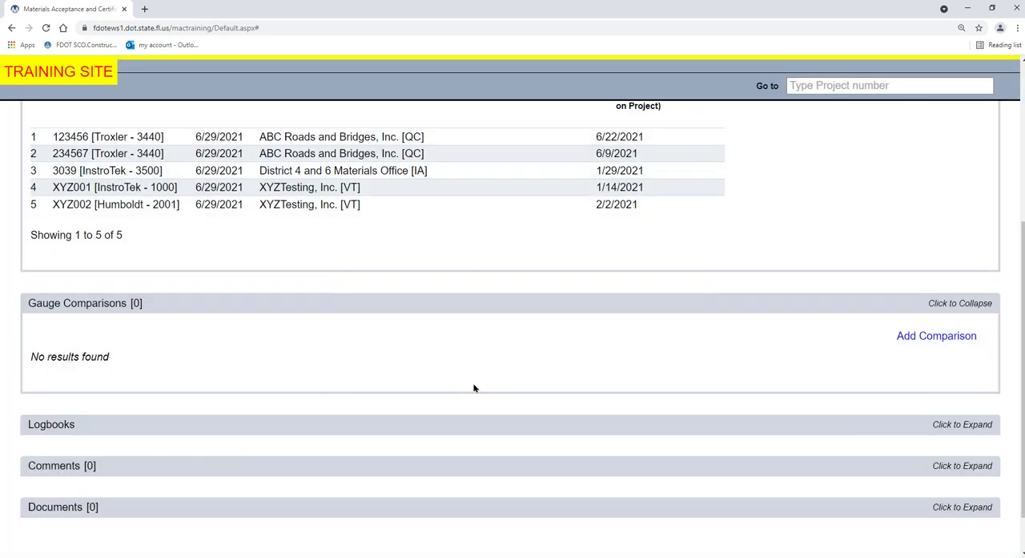